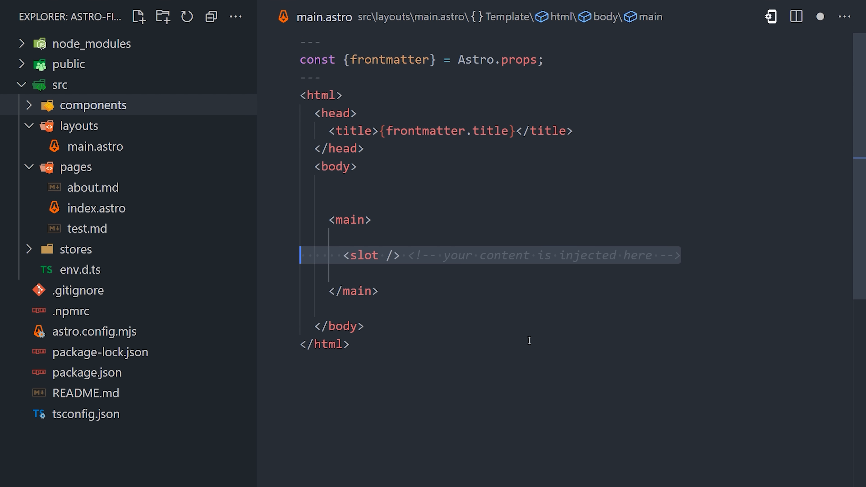
- Place the cursor in main.astro's body where the slot injects page content
click(431, 345)
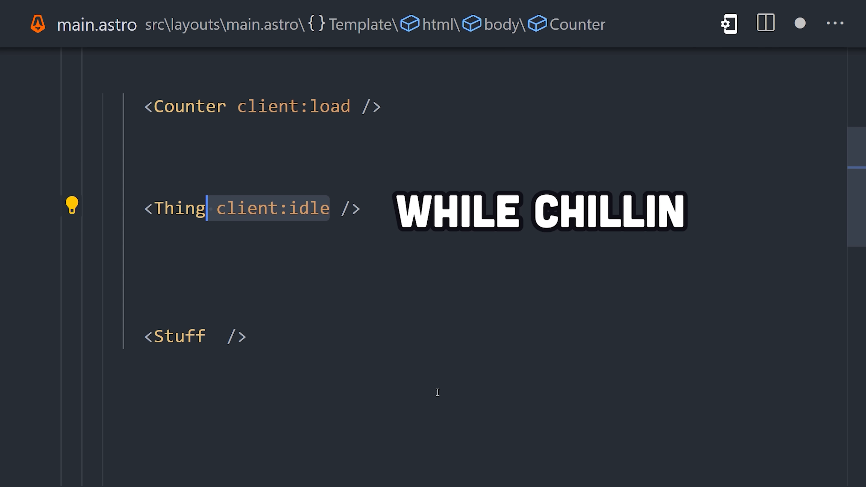
- Add the client:visible directive to the Stuff component tag
click(177, 208)
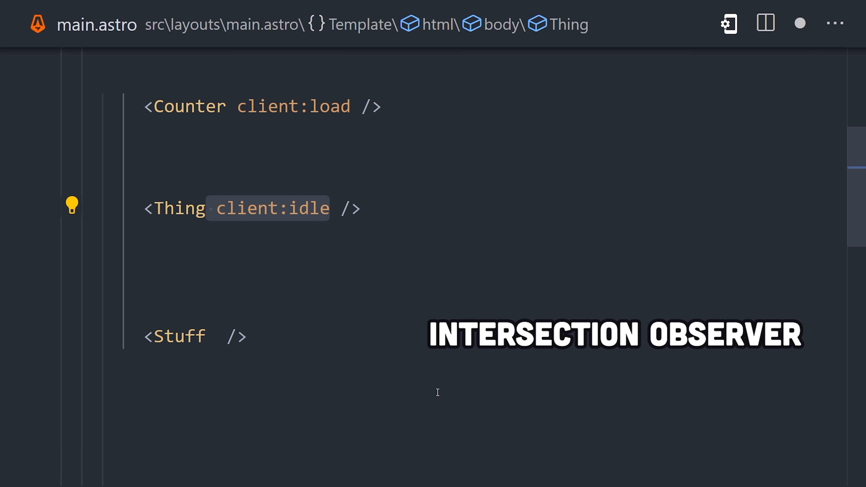
text(client:visible)
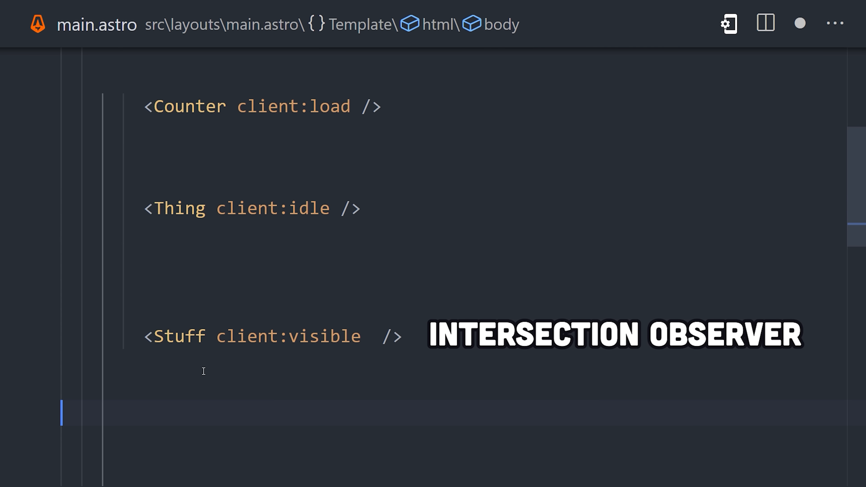